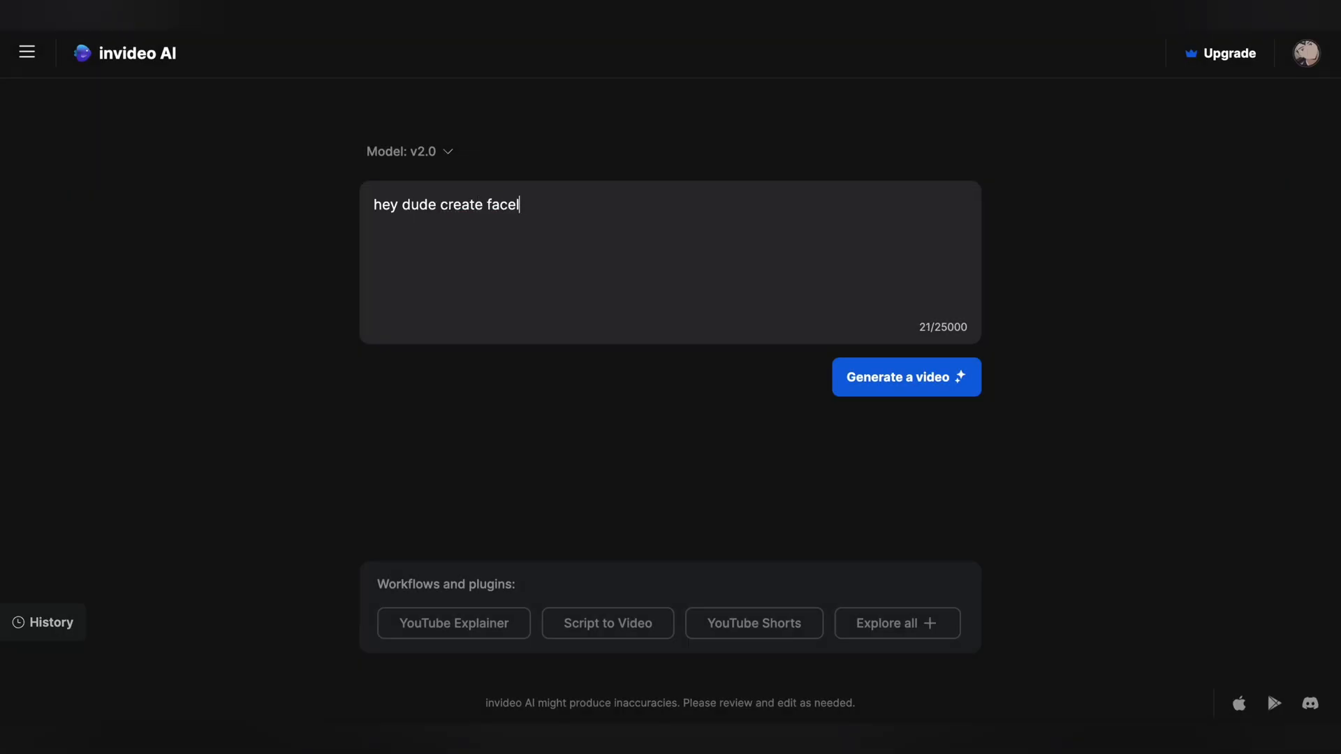
- Submit the prompt 'hey dude create faceless video about "motivational video"' to generate a video
type("less video about")
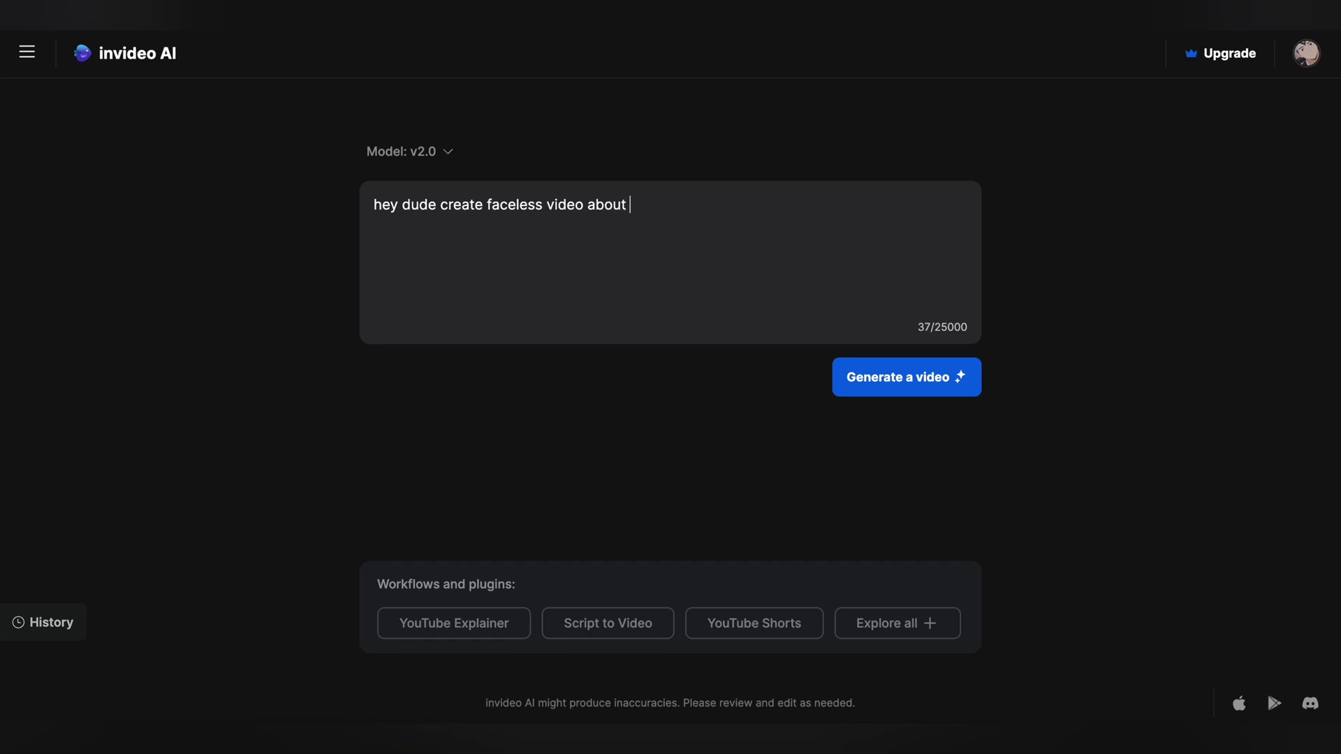
type("\"motivational video")
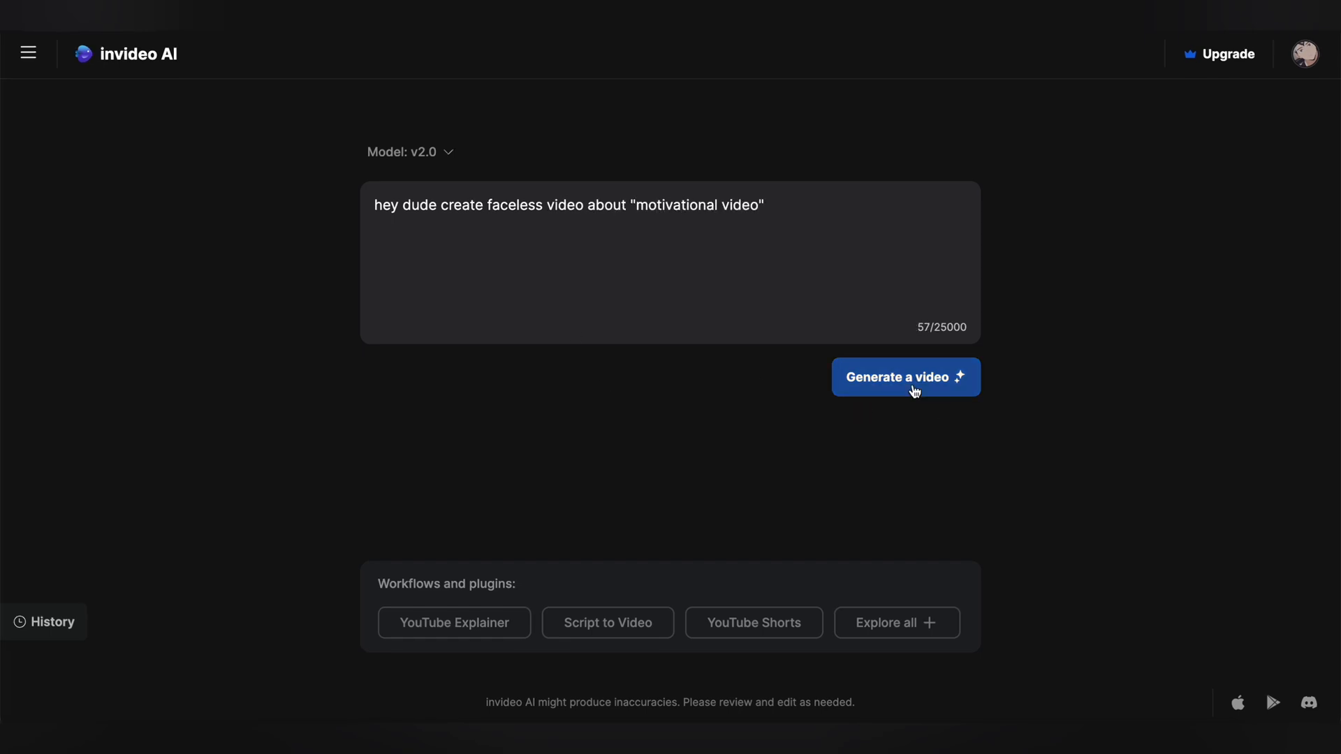
left_click(906, 377)
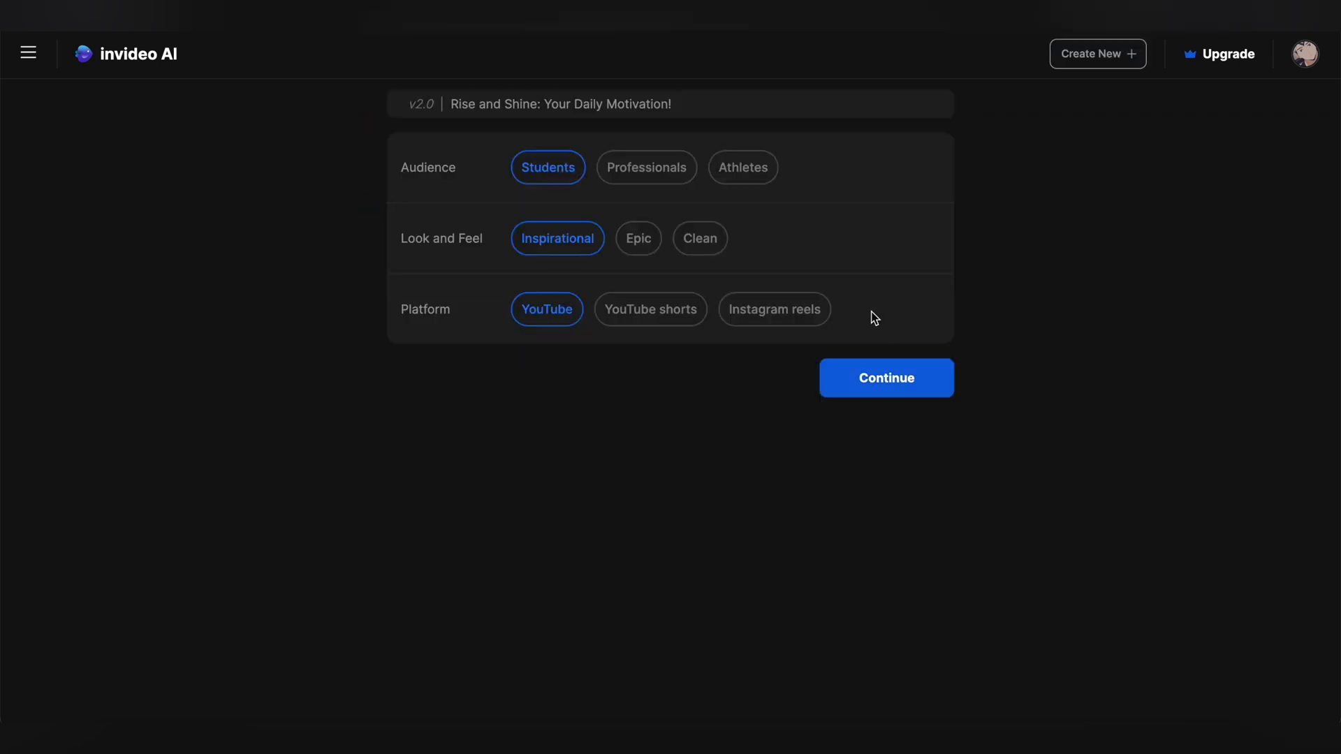
- Choose Professionals as audience, keeping Inspirational look and YouTube platform, and continue
left_click(647, 167)
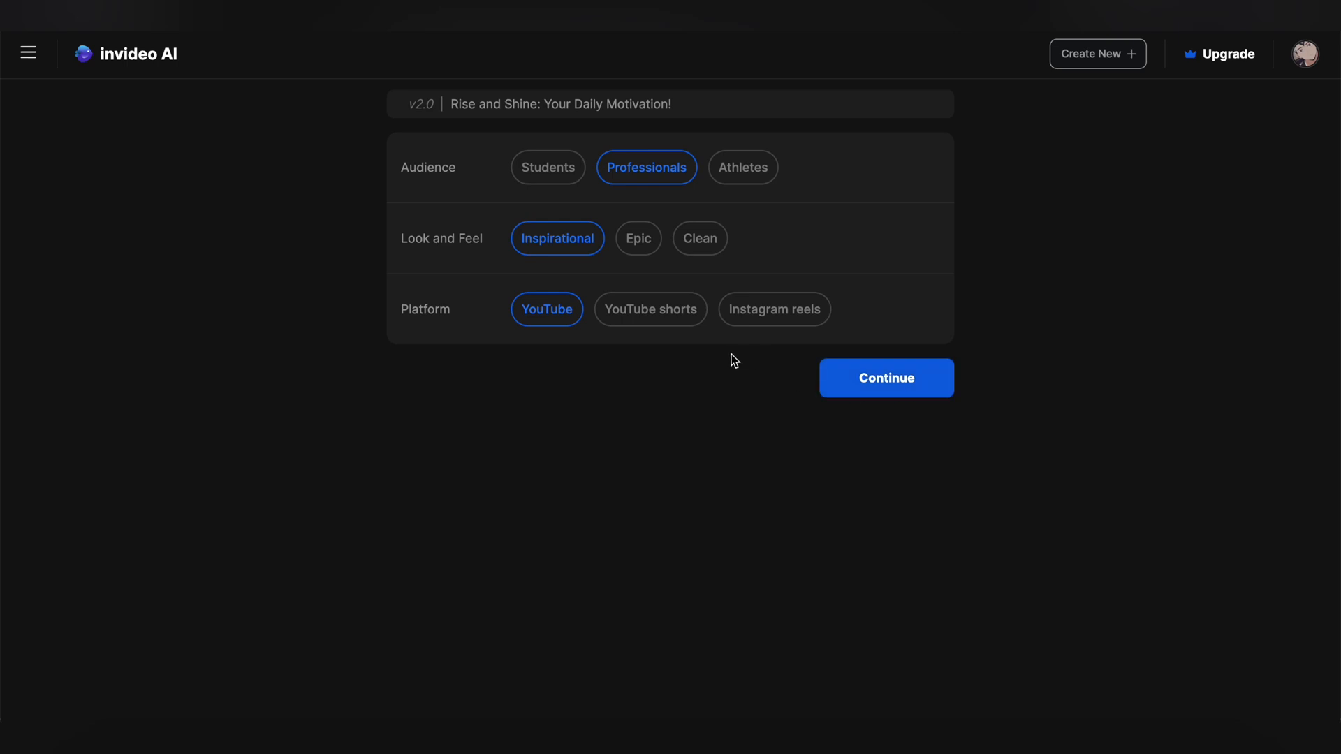
left_click(887, 378)
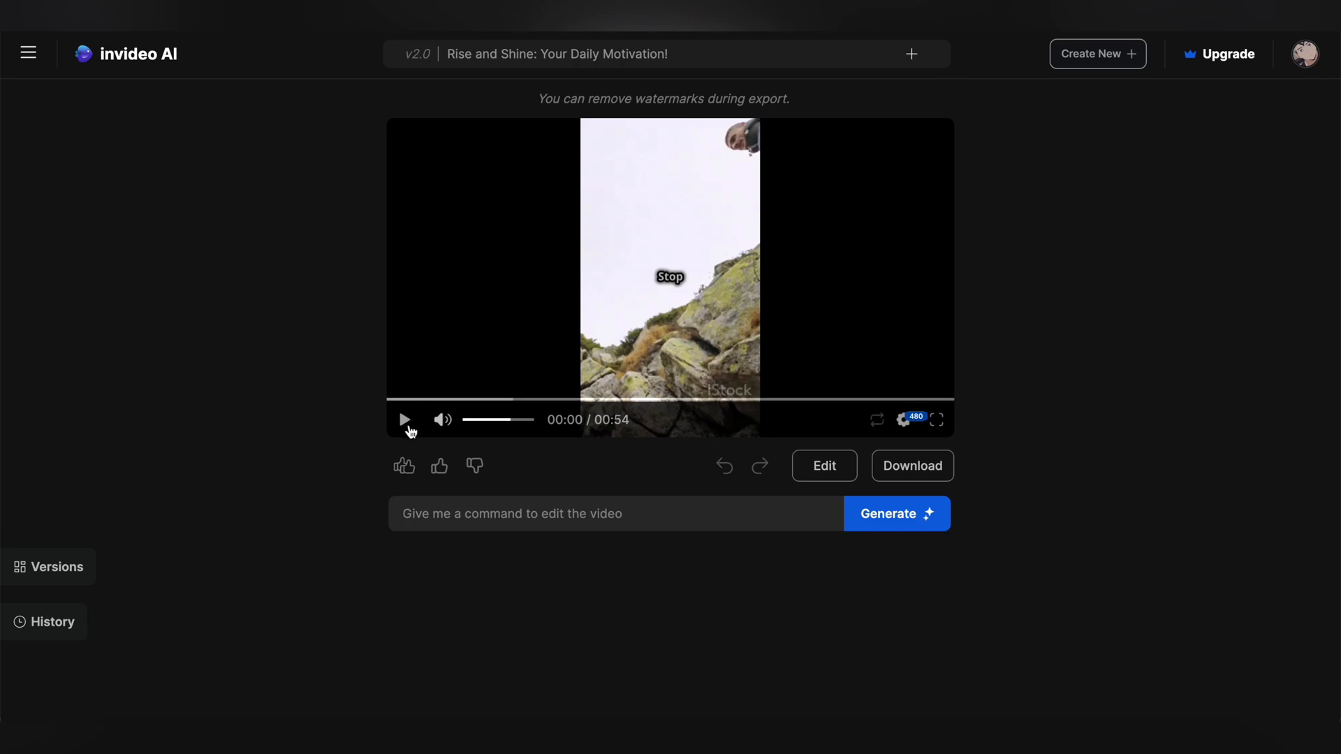
- Play the 'Rise and Shine: Your Daily Motivation!' video in the preview player
left_click(404, 420)
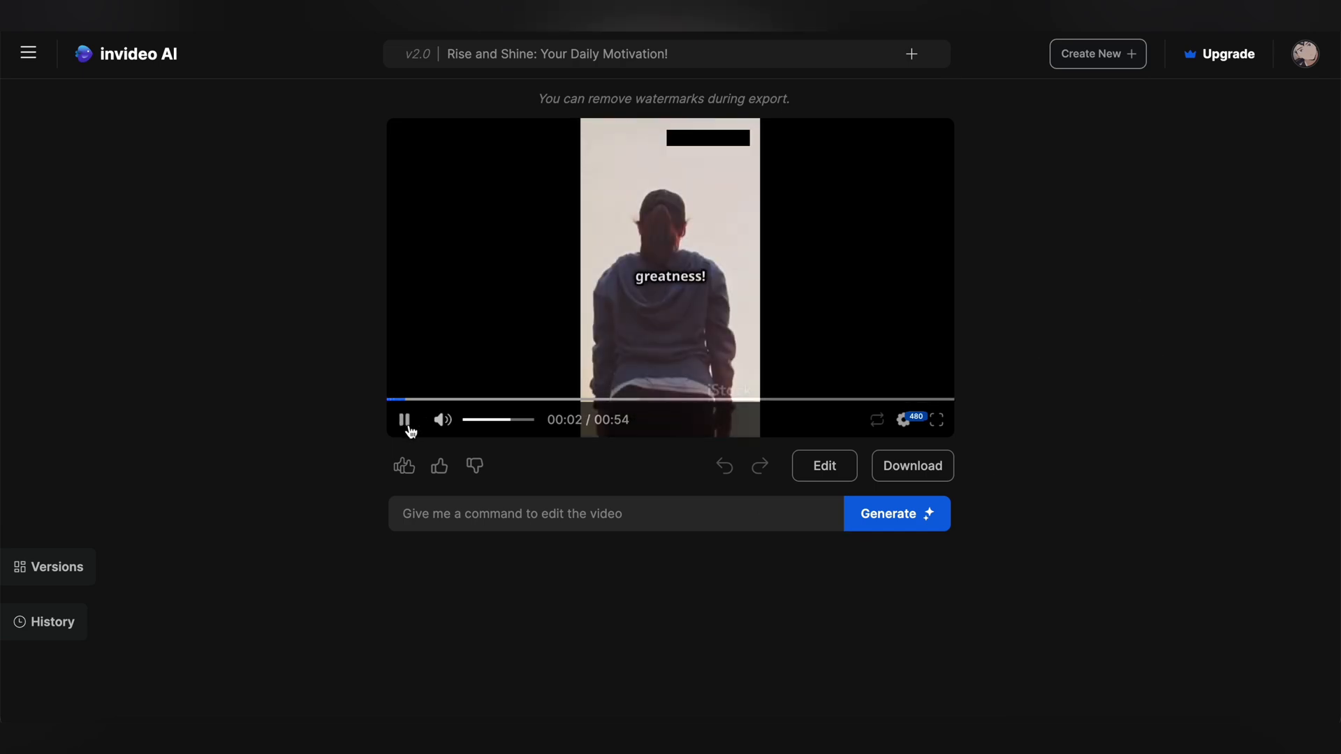